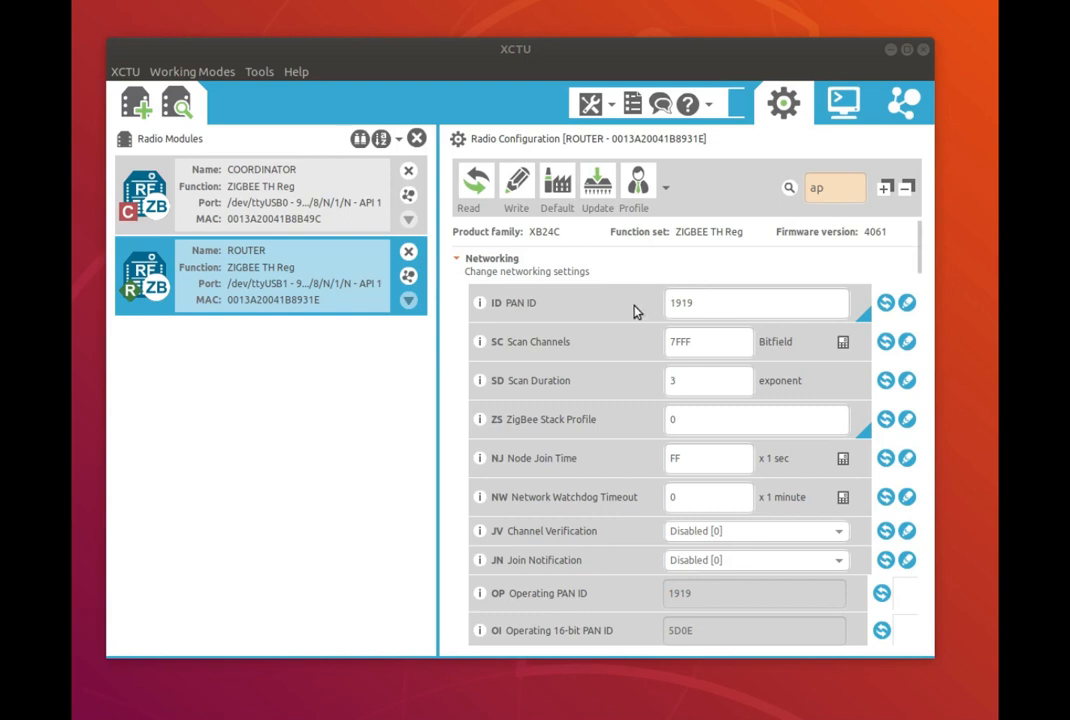
Confirm API Enable on the router, then set Coordinator Enable (CE) to Disabled [0].
{"action": "scroll", "scroll_direction": "down", "scroll_amount": 3}
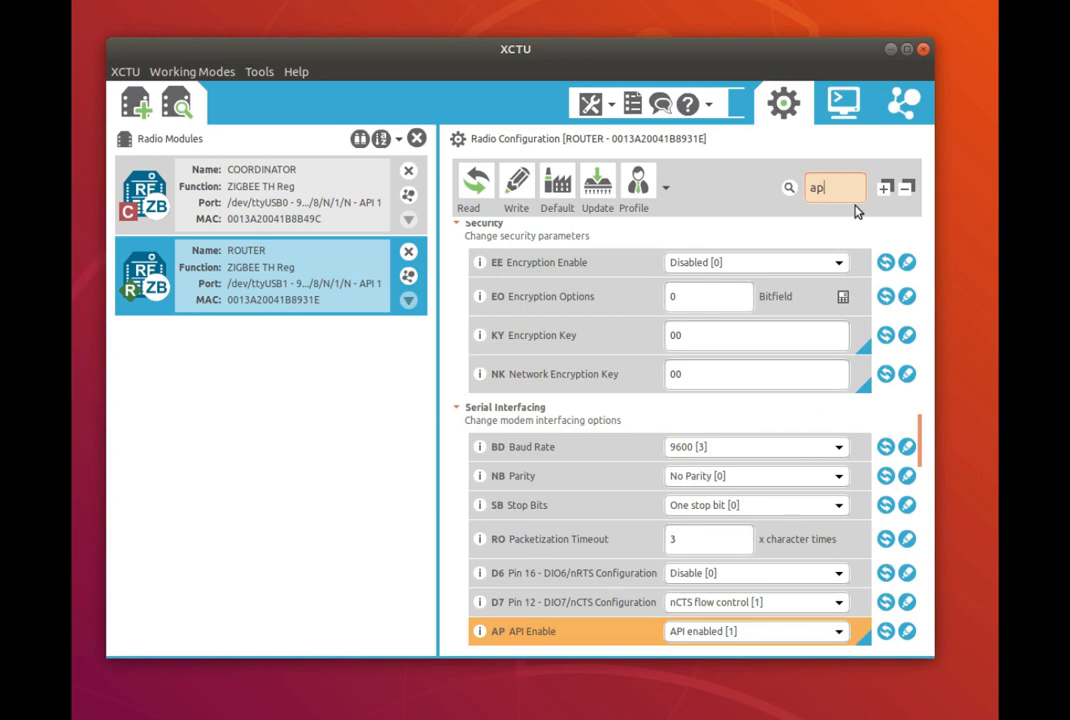
{"action": "type", "text": "ce"}
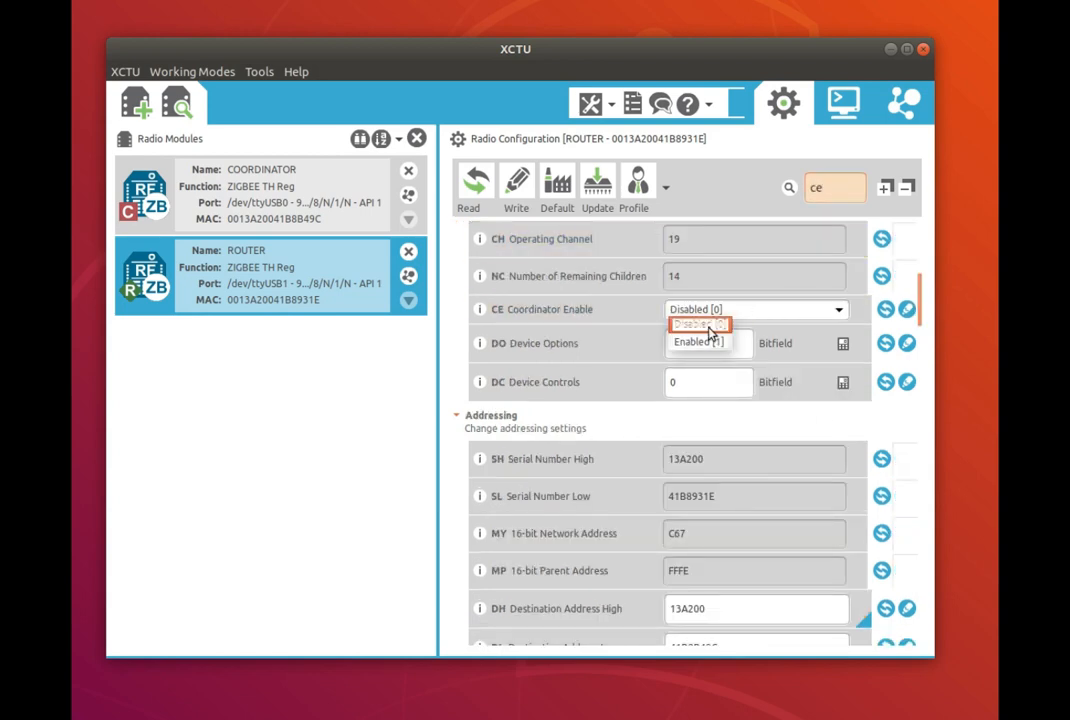
{"action": "left_click", "coordinate": [697, 324]}
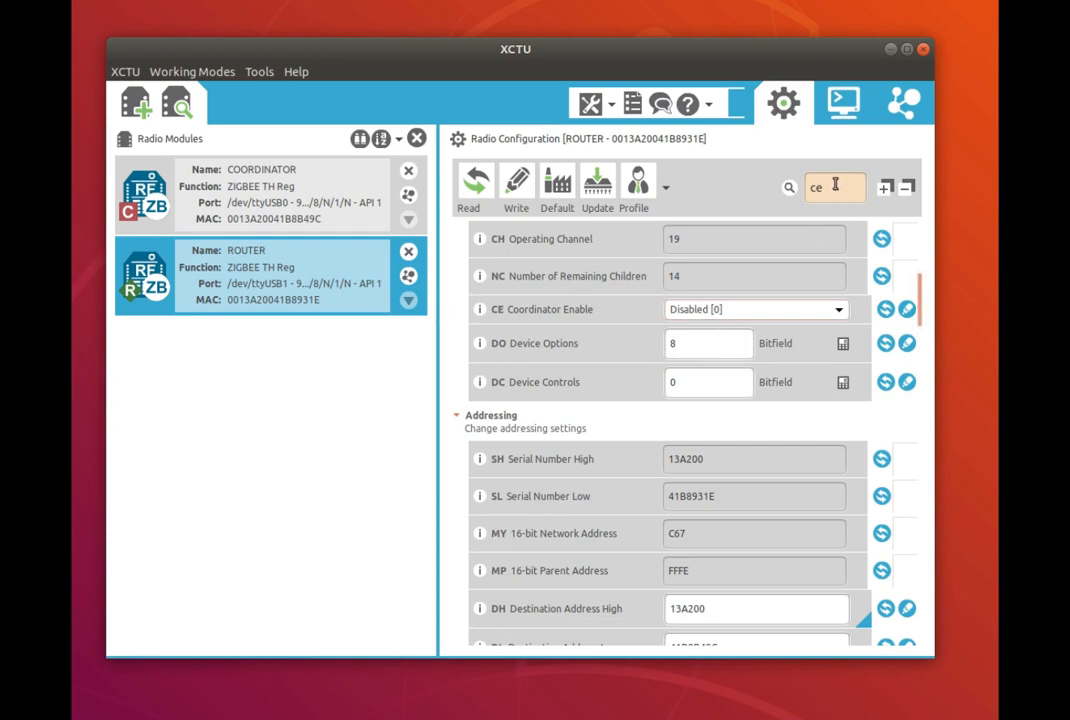
{"action": "type", "text": "d"}
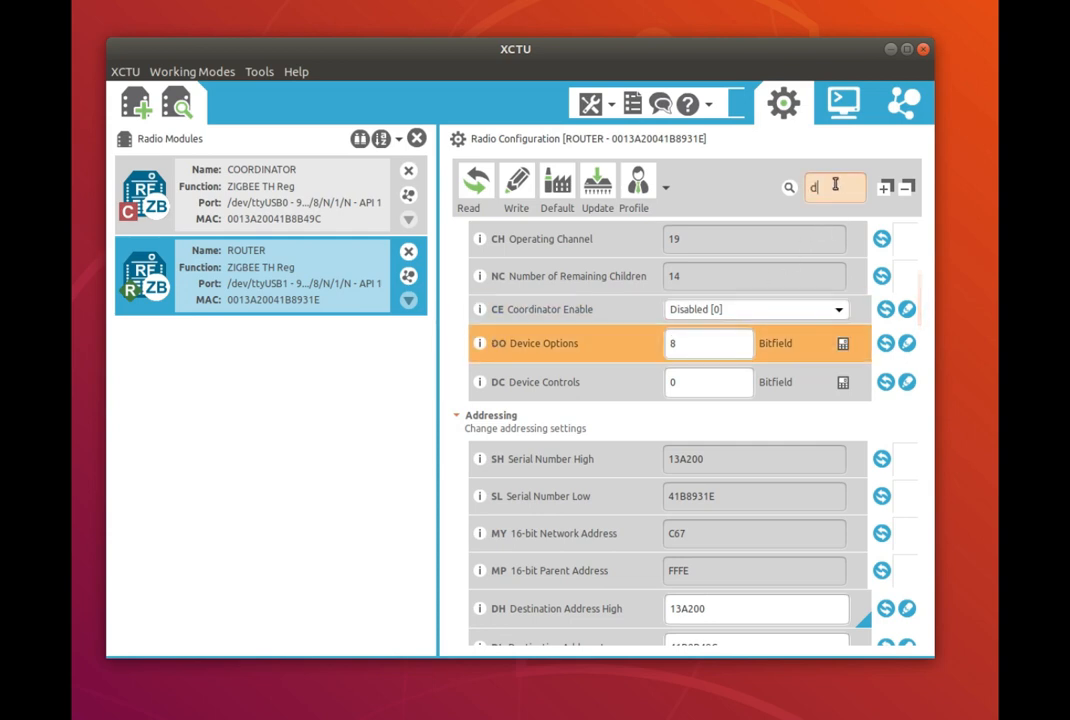
Check the router's DH/DL (13A200 / 41B8B49C) against the coordinator MAC 0013A20041B8B49C.
{"action": "type", "text": "h"}
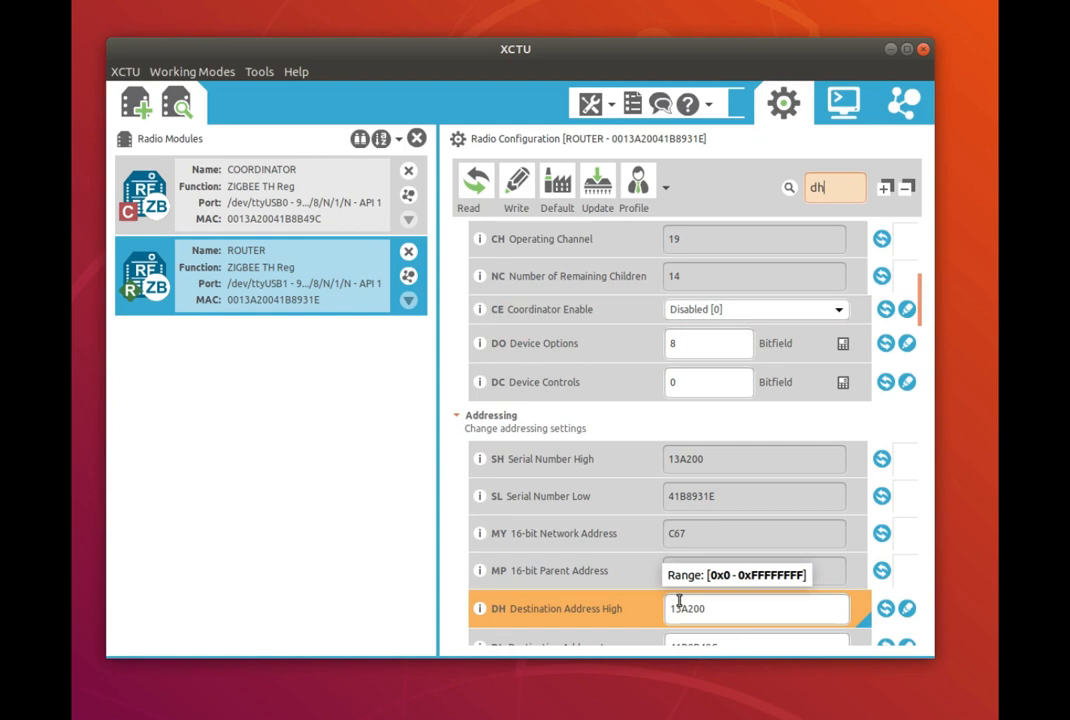
{"action": "scroll", "scroll_direction": "down", "scroll_amount": 3}
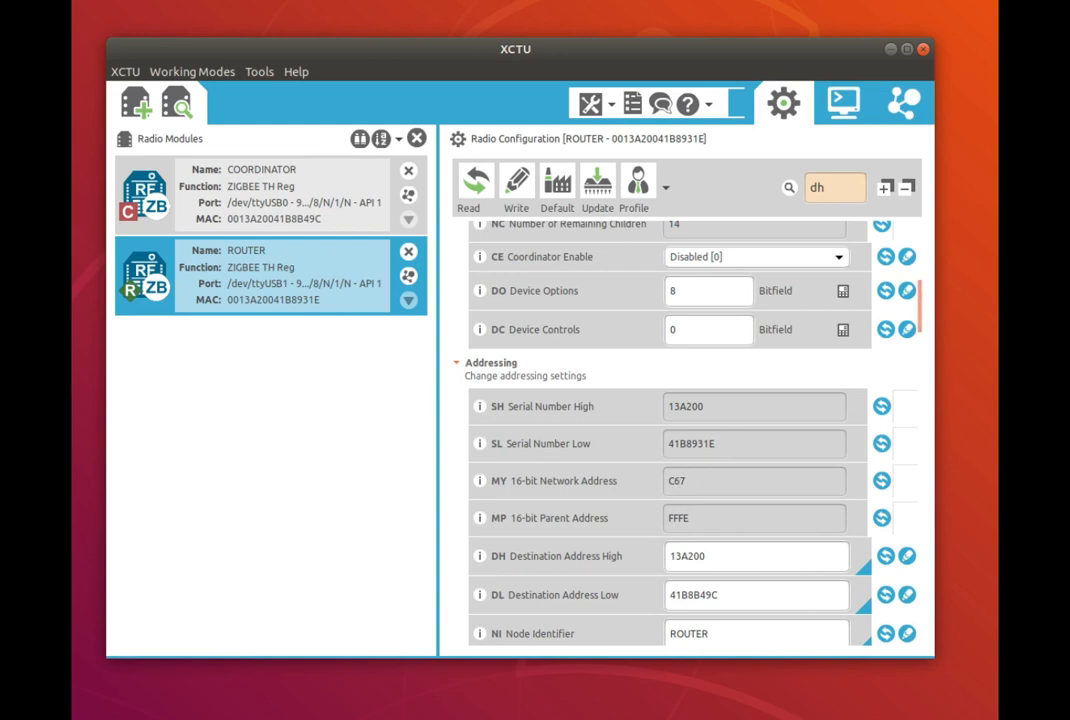
{"action": "left_click", "coordinate": [280, 190]}
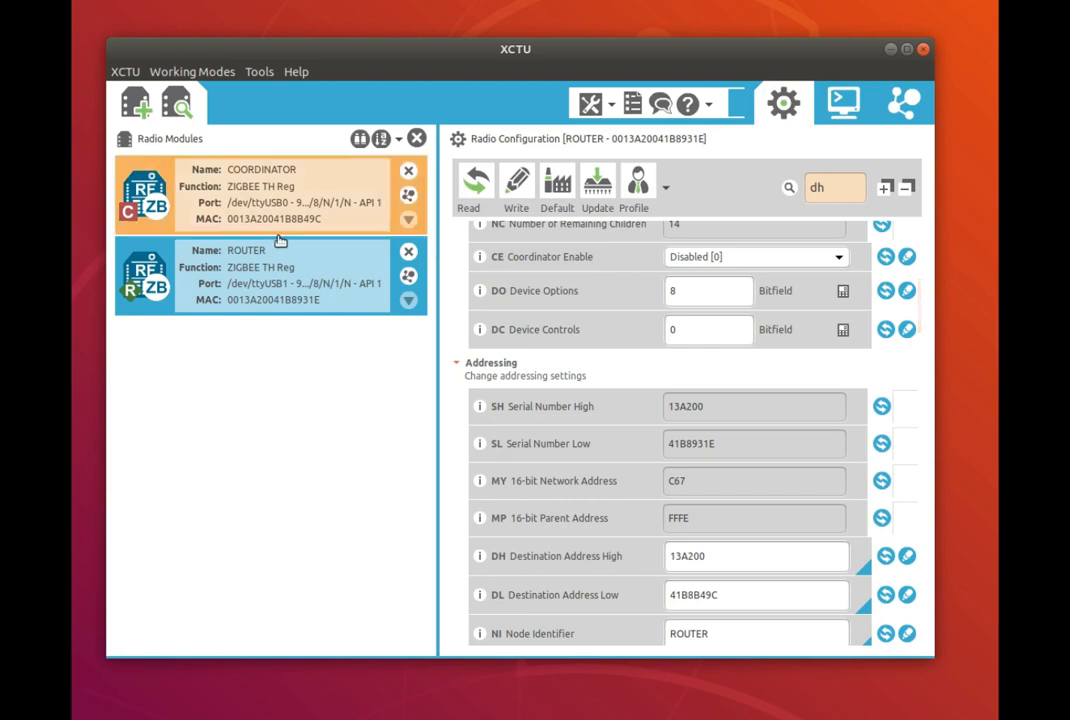
{"action": "mouse_move", "coordinate": [516, 188]}
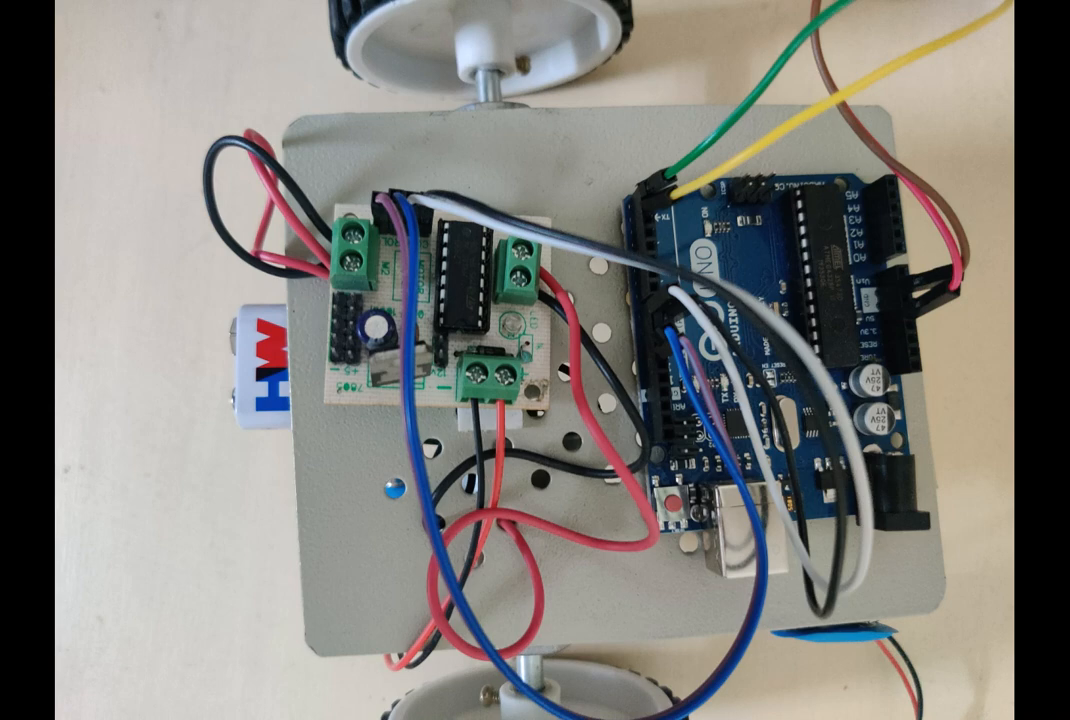
Advance from the chassis photo to the XBee-to-Arduino Uno wiring diagram.
{"action": "left_click", "coordinate": [997, 28]}
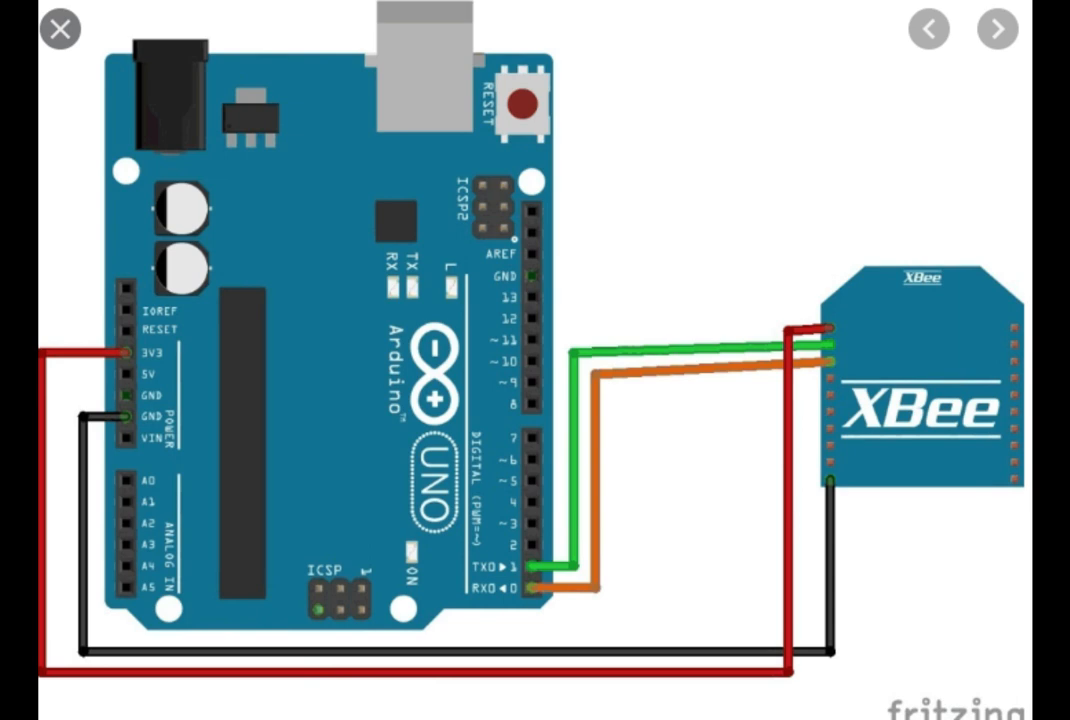
{"action": "left_click", "coordinate": [997, 28]}
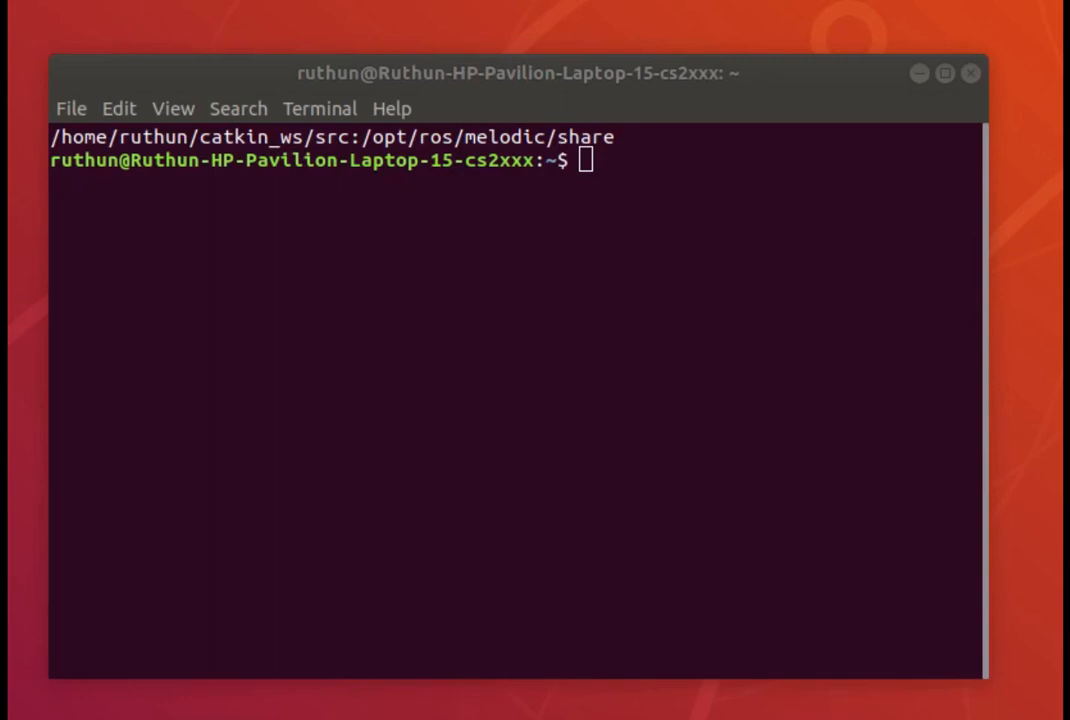
{"action": "mouse_move", "coordinate": [401, 276]}
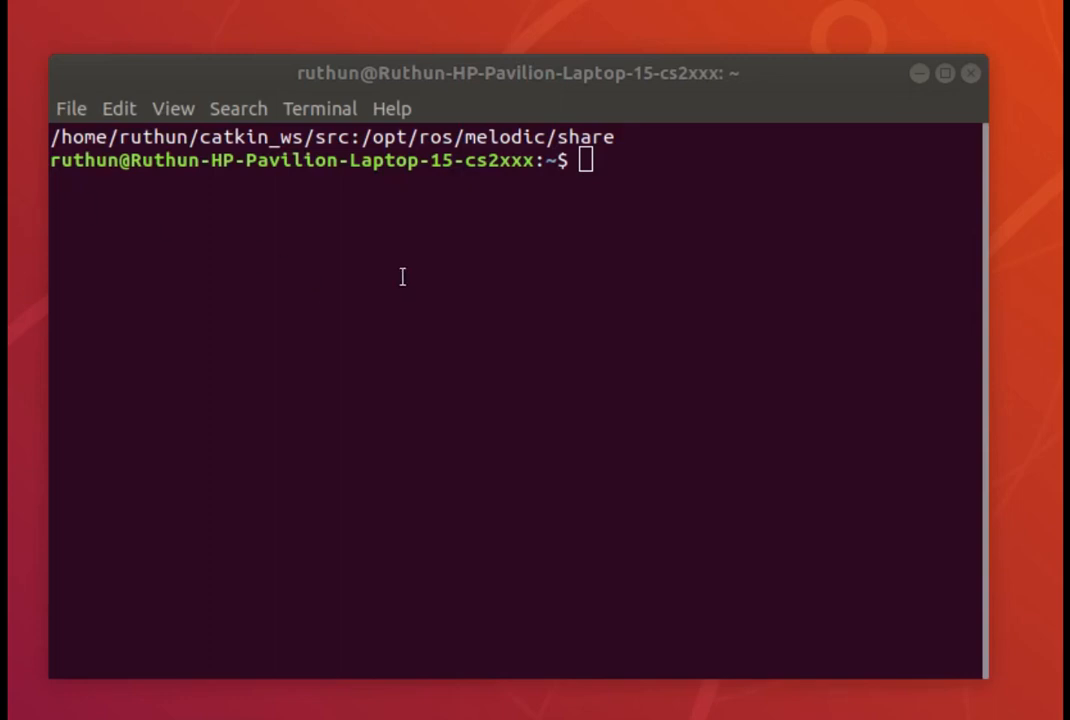
{"action": "mouse_move", "coordinate": [603, 174]}
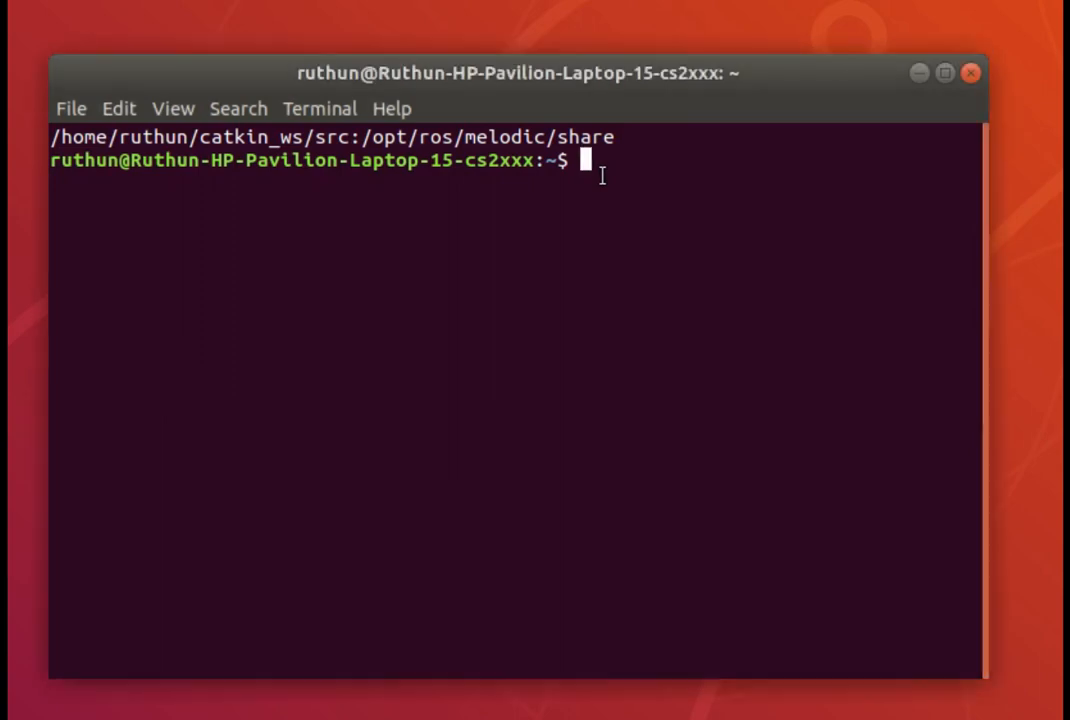
Run roscore in the terminal to start the ROS master.
{"action": "type", "text": "r"}
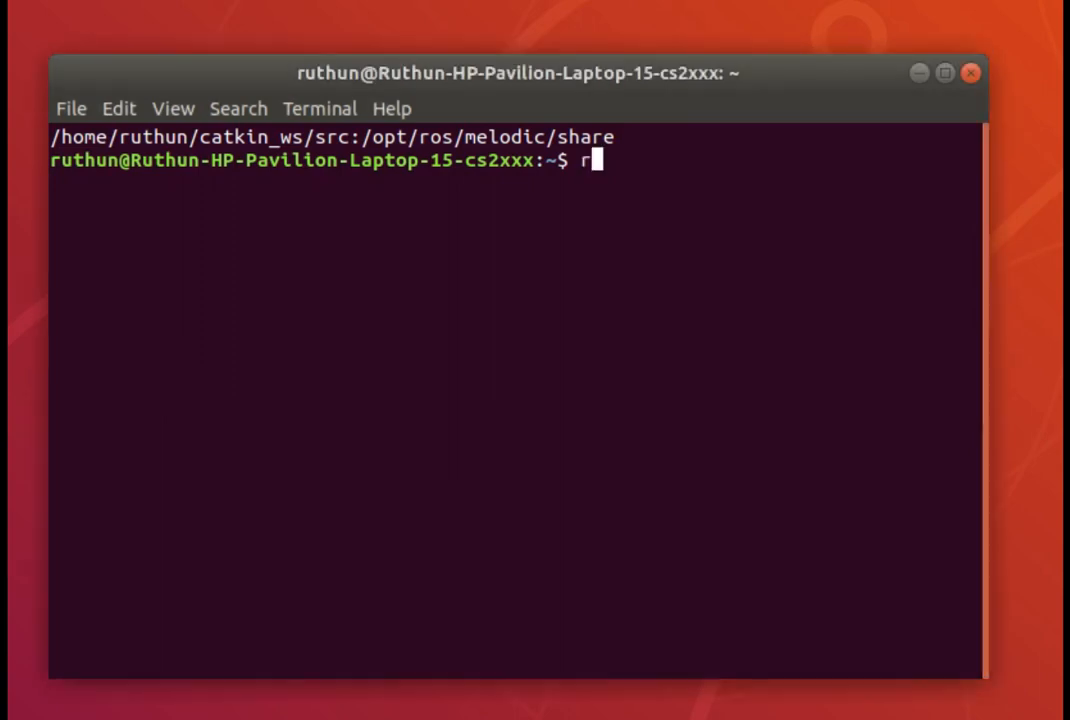
{"action": "type", "text": "oscore"}
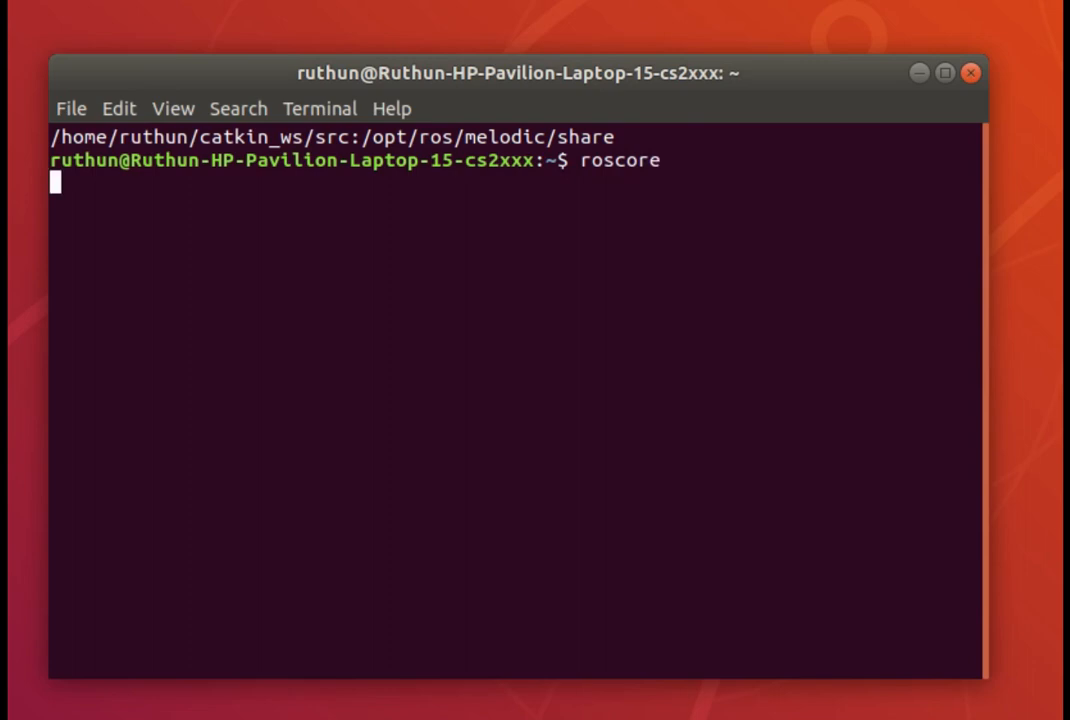
{"action": "key", "text": "Return"}
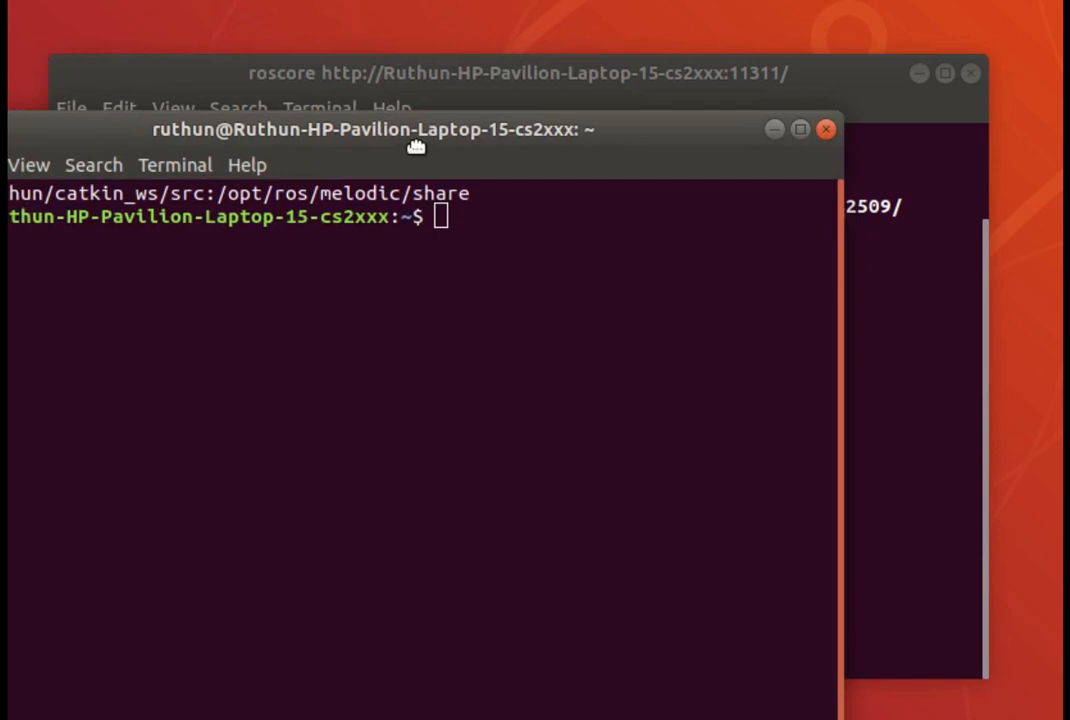
Open another terminal window stacked over the roscore window.
{"action": "type", "text": "ro"}
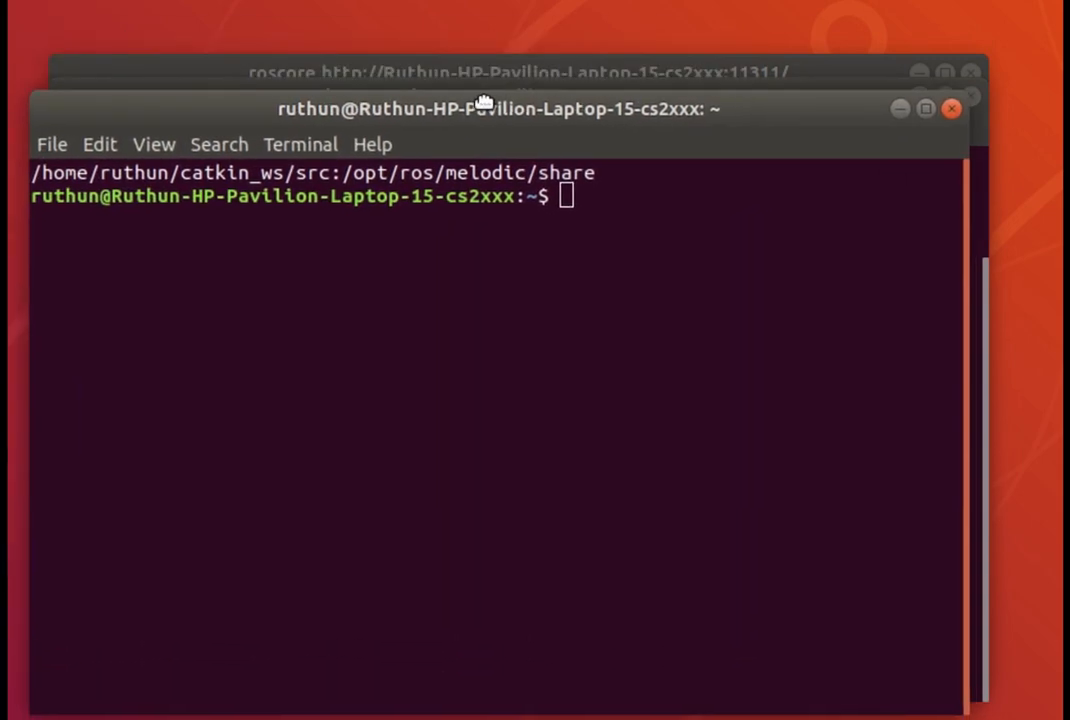
Enter the command rosrun ros_rc_car cmd_vel_listener.py at the new terminal prompt.
{"action": "type", "text": "rosrun r"}
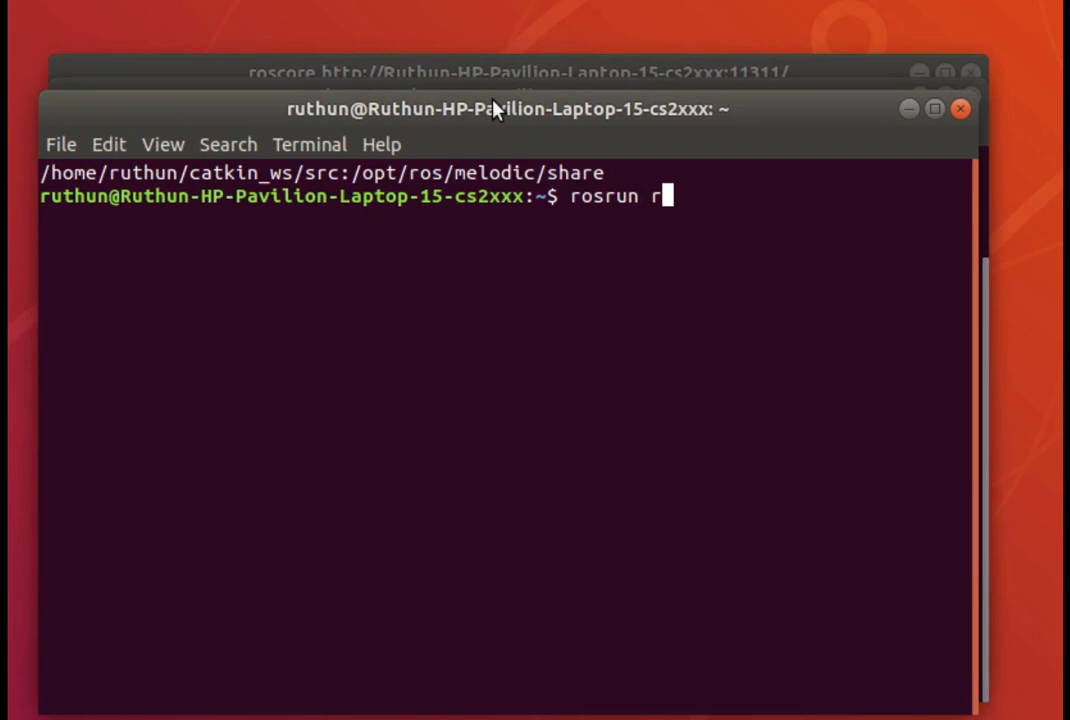
{"action": "type", "text": "os_rc_car cmd_vel_listener.py"}
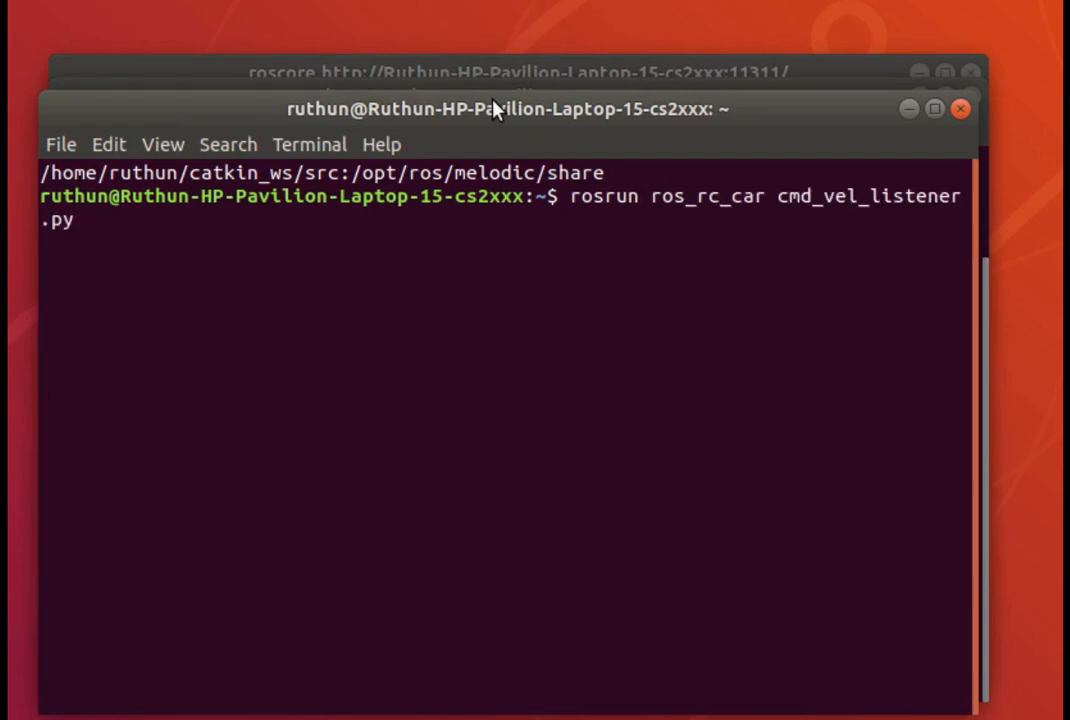
{"action": "mouse_move", "coordinate": [965, 160]}
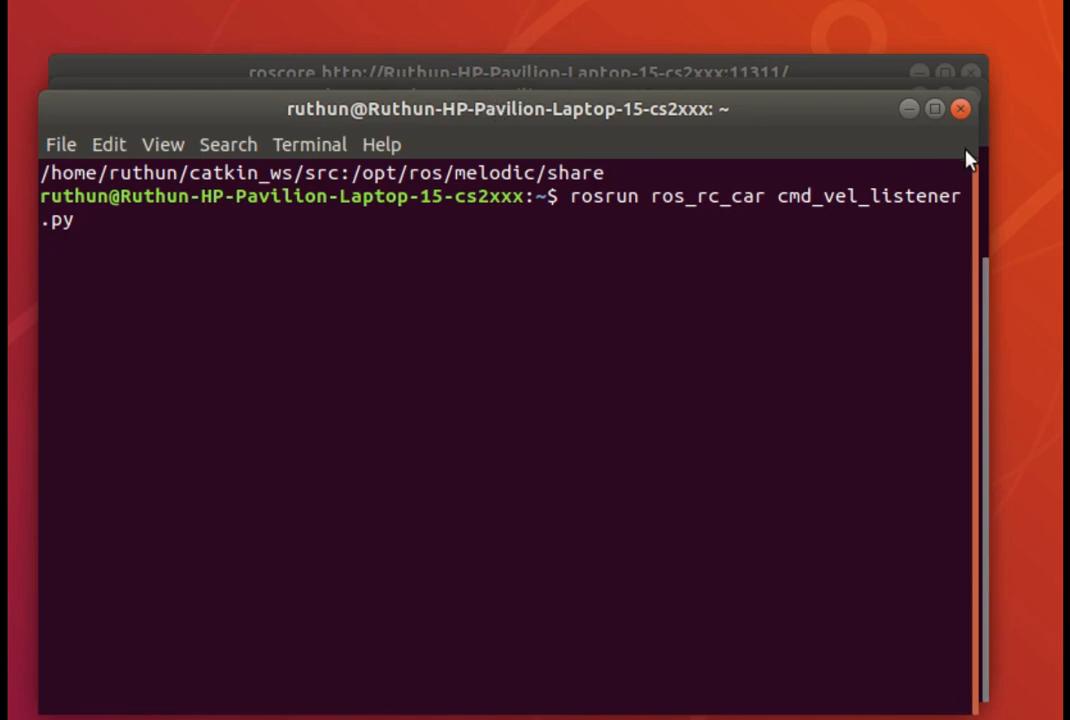